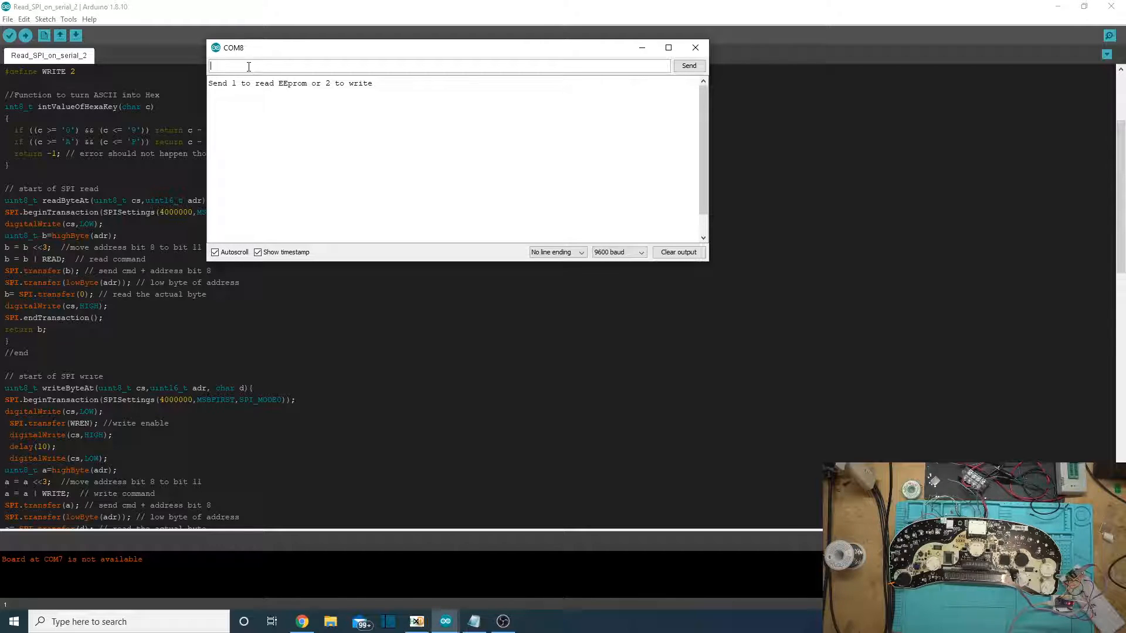
- Send read command 1 from the Serial Monitor to dump the EEPROM hex
type("1")
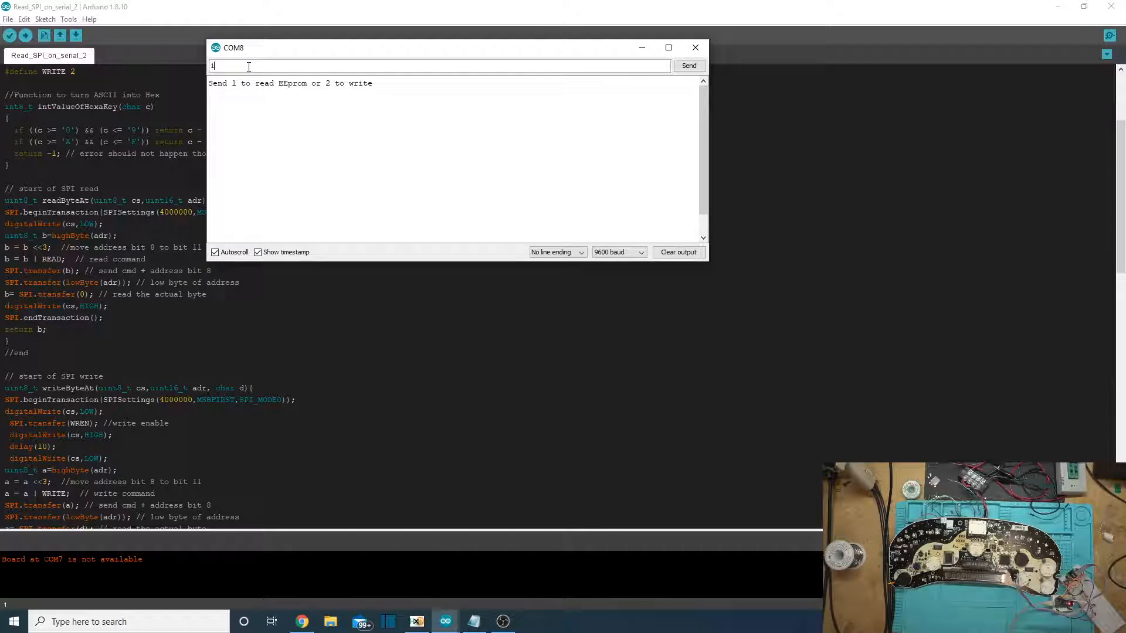
left_click(689, 65)
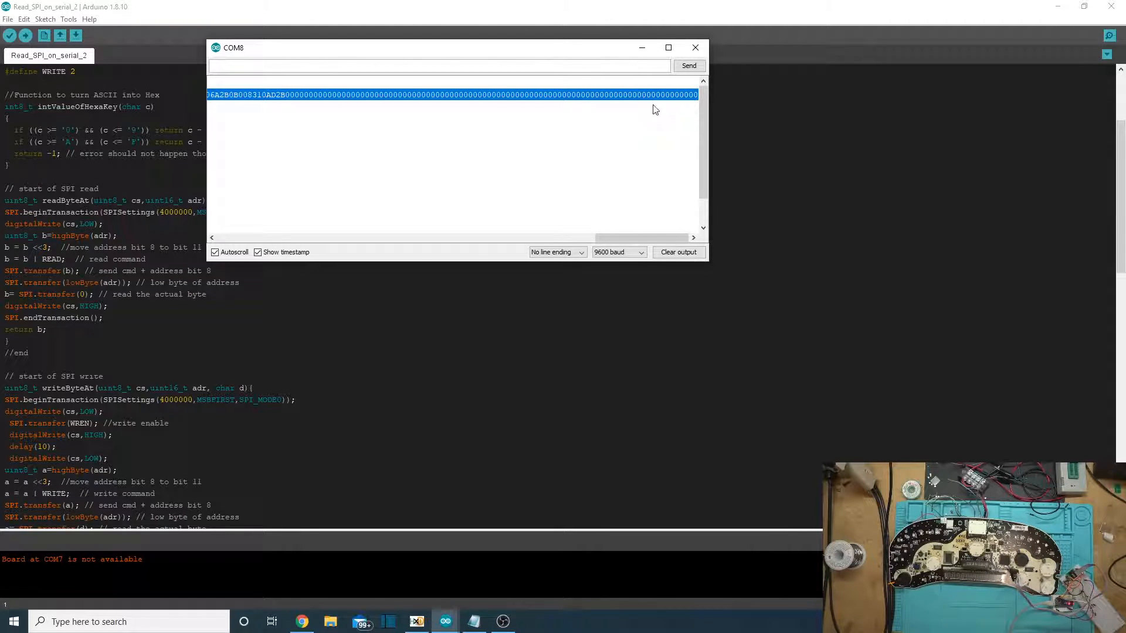
mouse_move(682, 135)
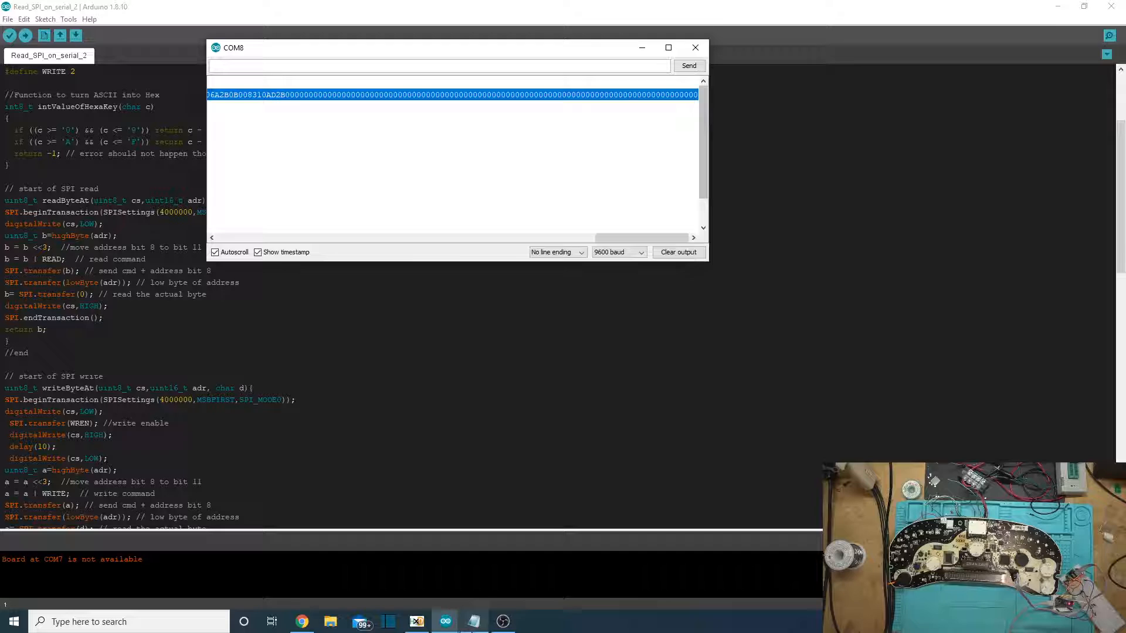
- Paste the EEPROM dump into HxD's Untitled1, accept the size change, and select offset 0x59
left_click(416, 621)
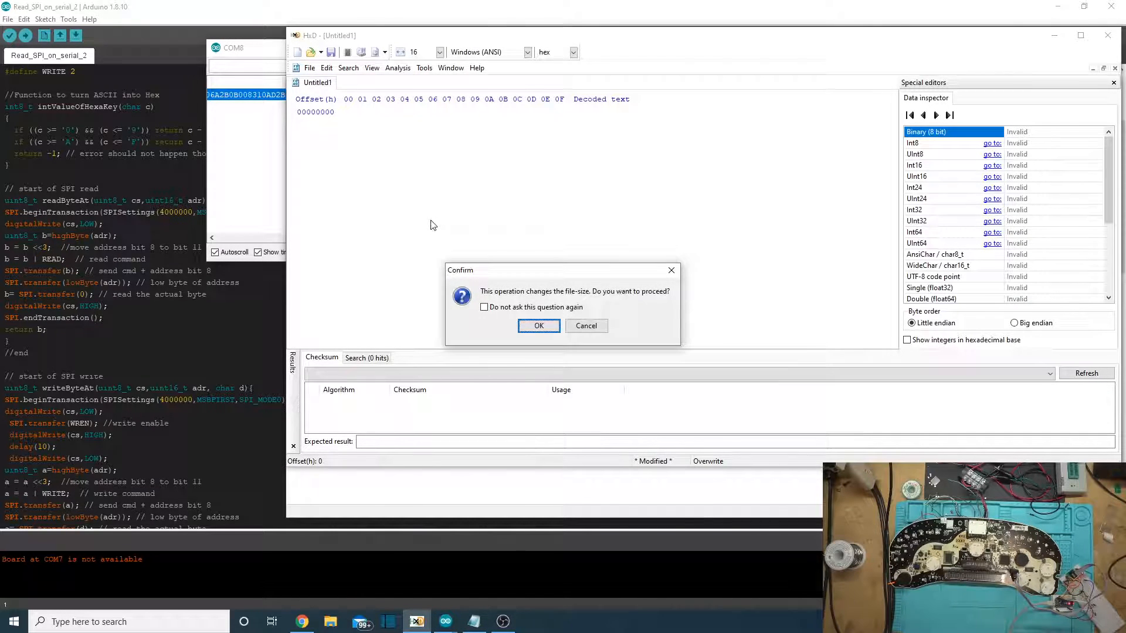
left_click(539, 325)
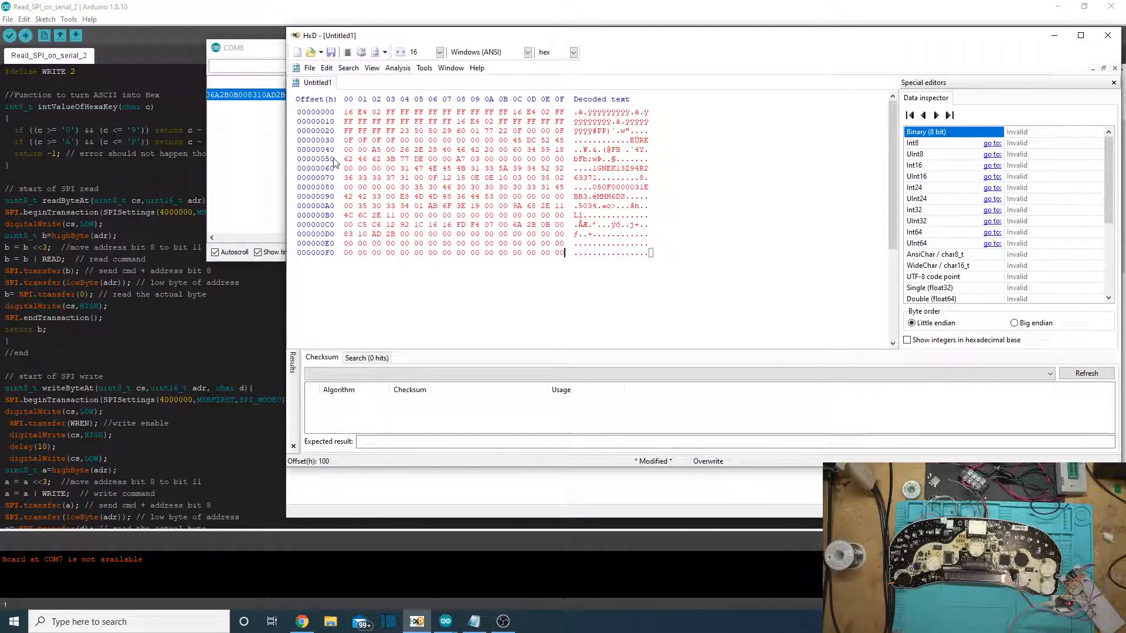
left_click(475, 159)
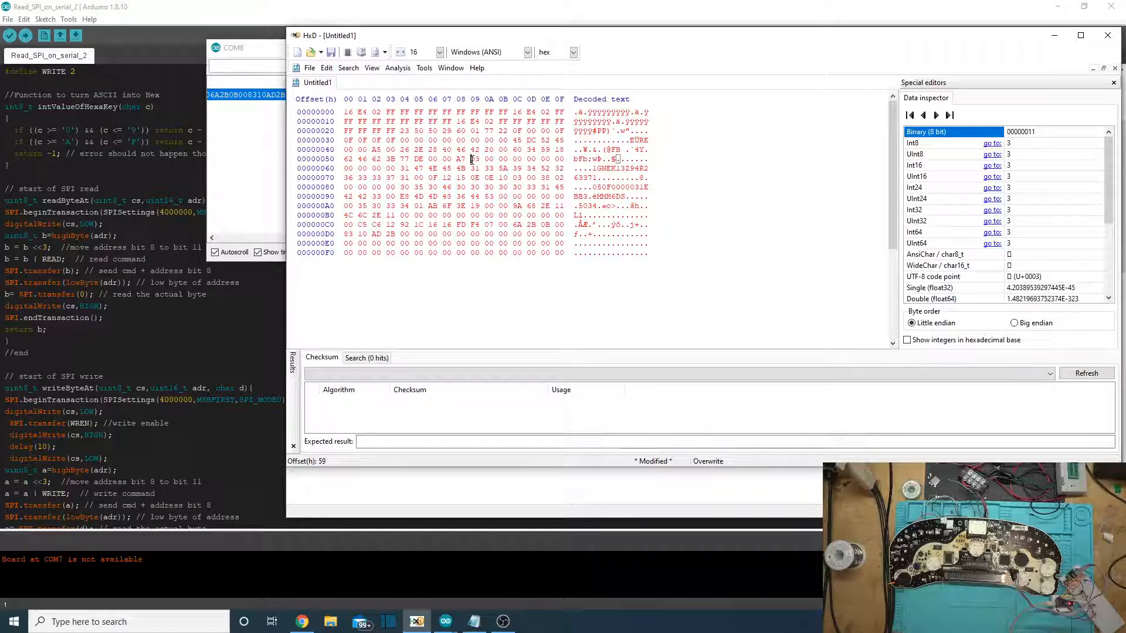
mouse_move(479, 260)
type("42")
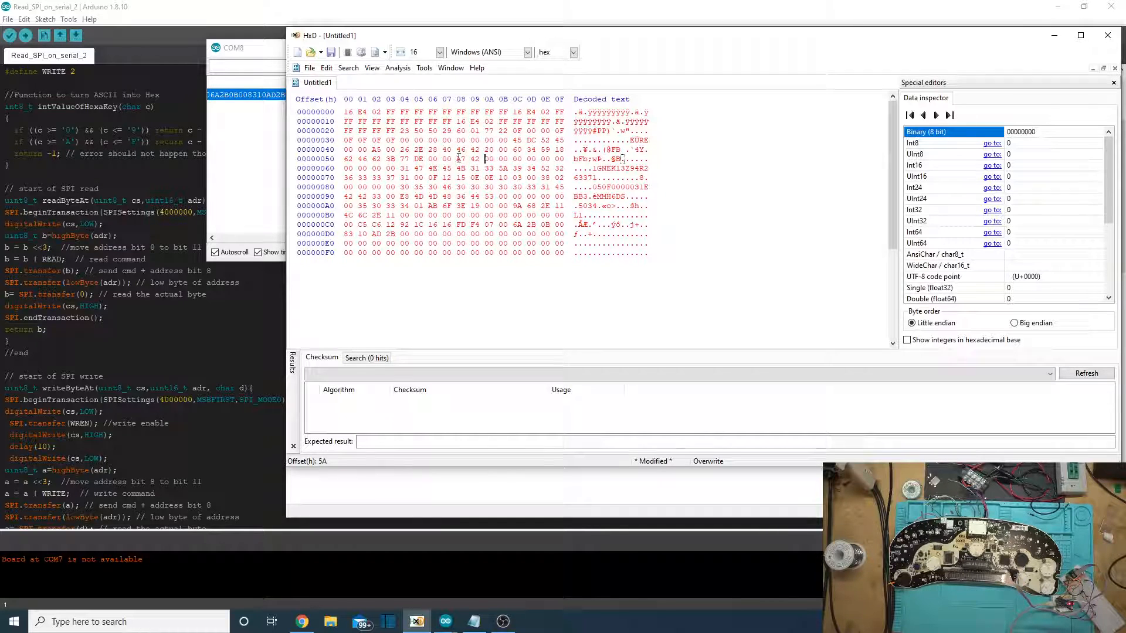
- Select the byte at offset 0x59 in HxD to overwrite 03 with 42
left_click(461, 159)
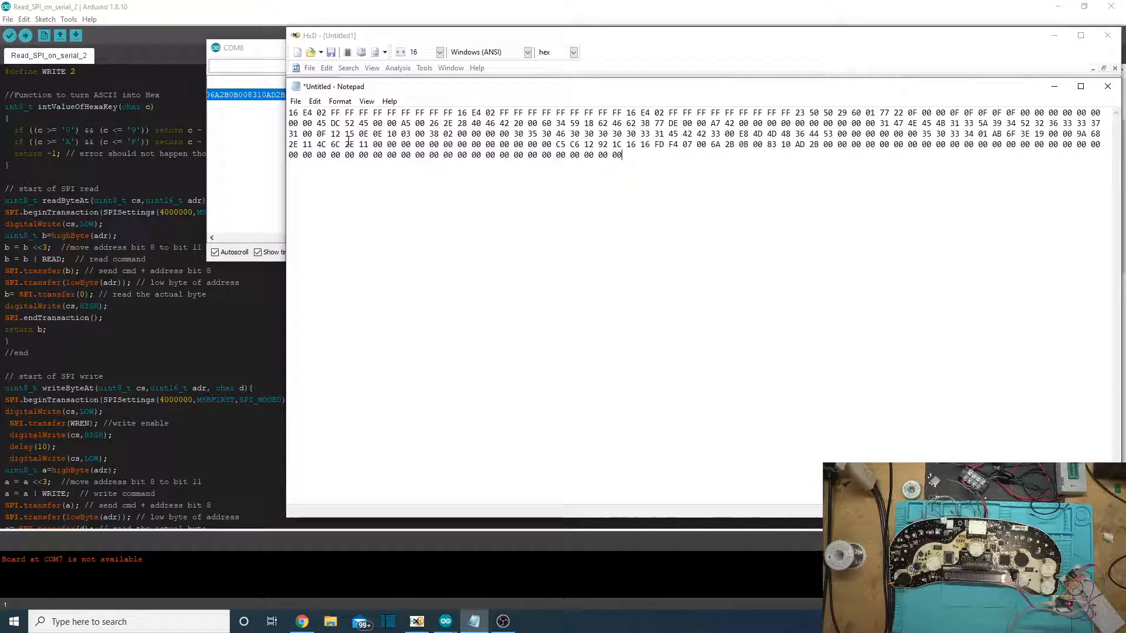
- Replace all spaces with nothing in Notepad's hex text, then close Replace
left_click(315, 101)
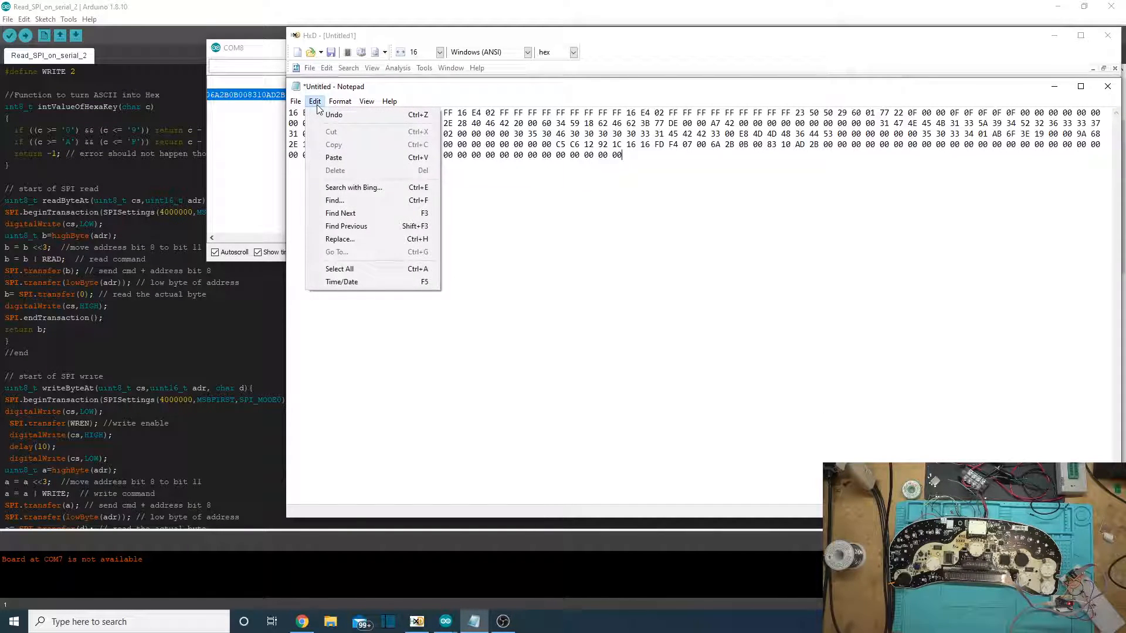
mouse_move(366, 232)
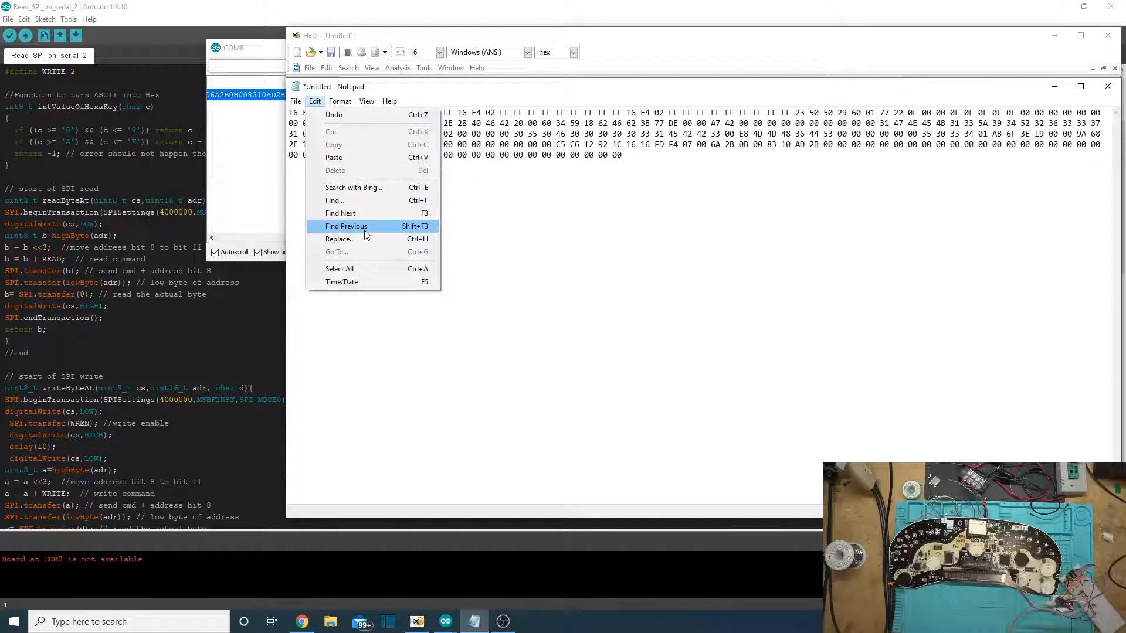
left_click(340, 238)
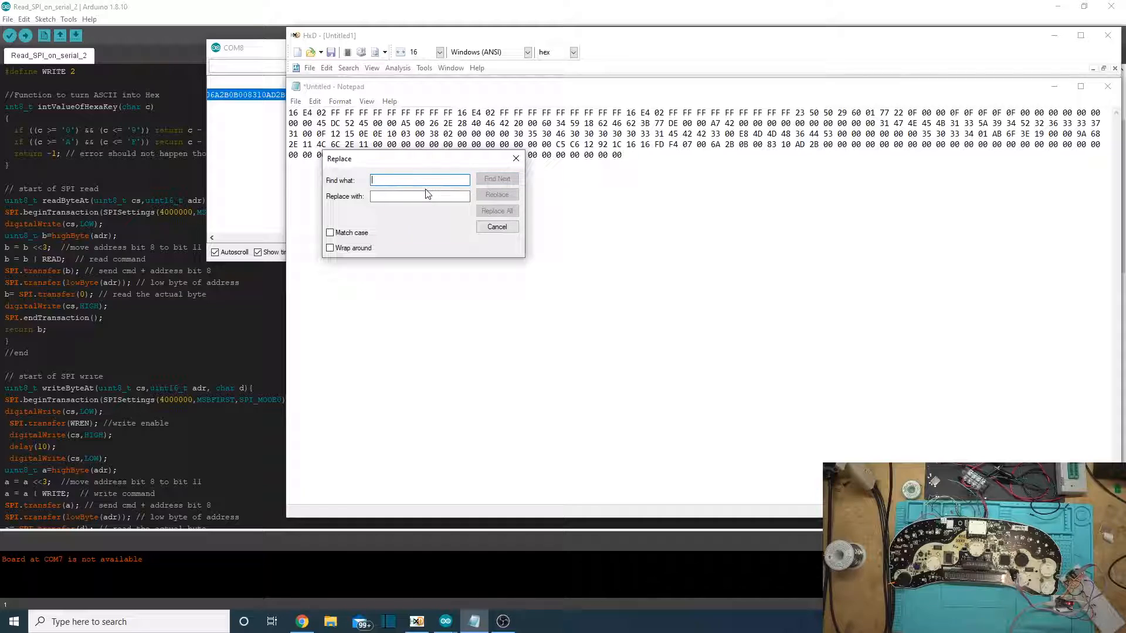
left_click(420, 180)
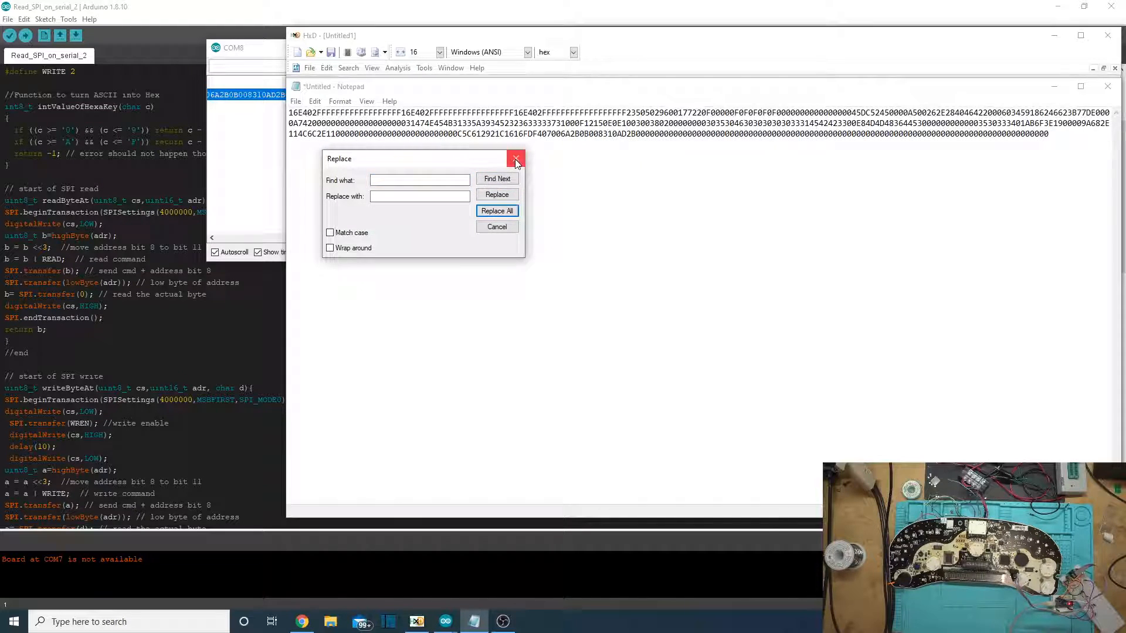
left_click(515, 159)
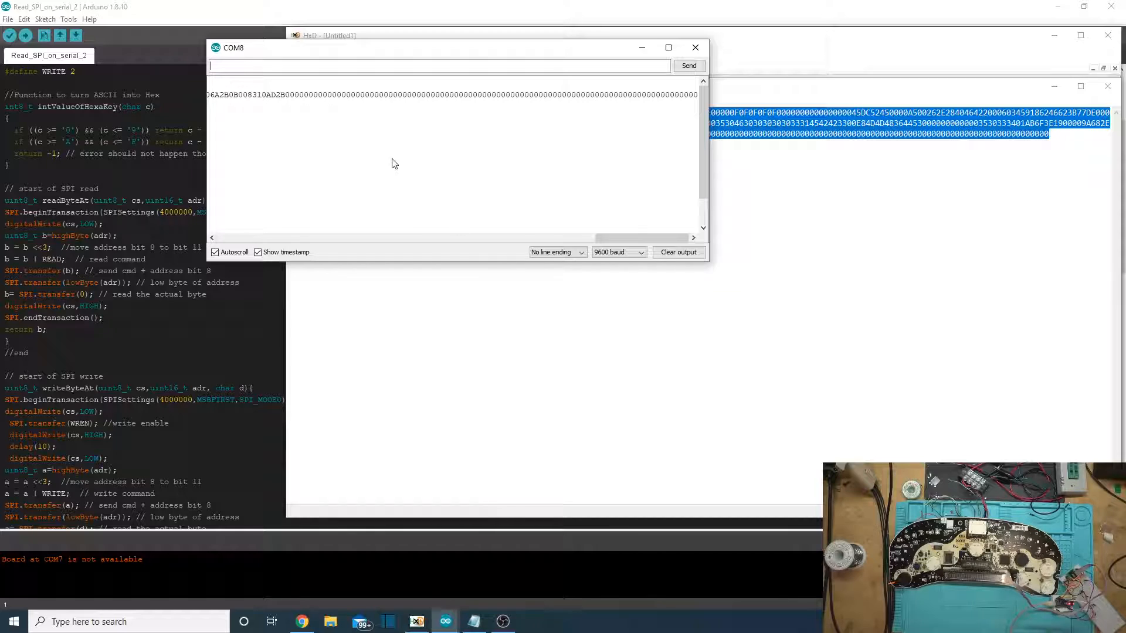
- Send write command 2 with the continuous modified hex string from the Serial Monitor
type("2")
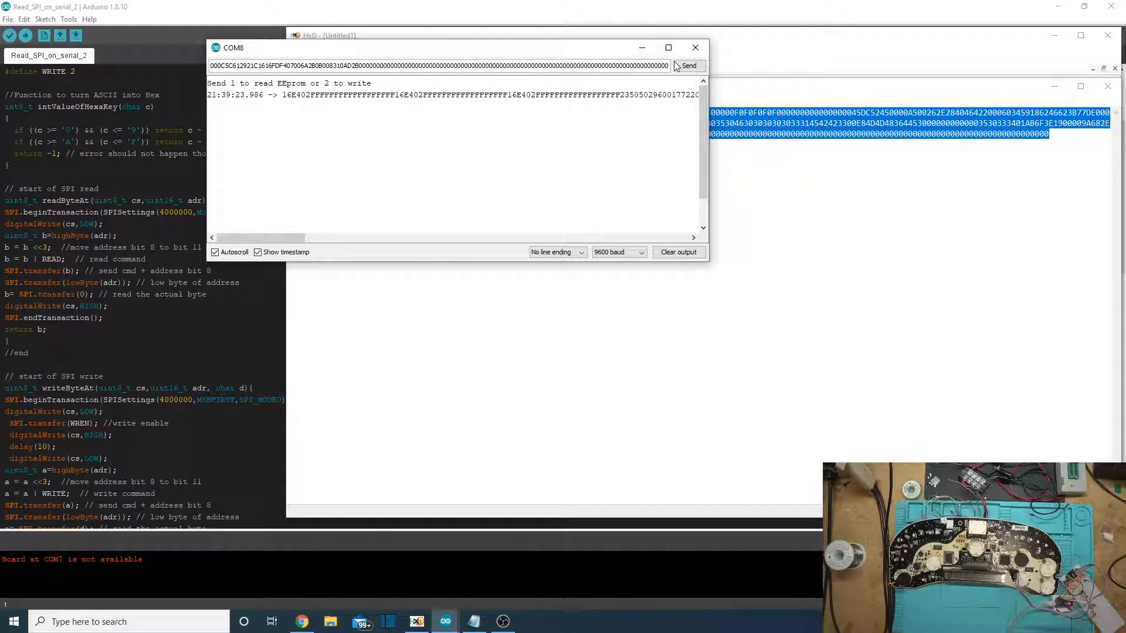
left_click(690, 65)
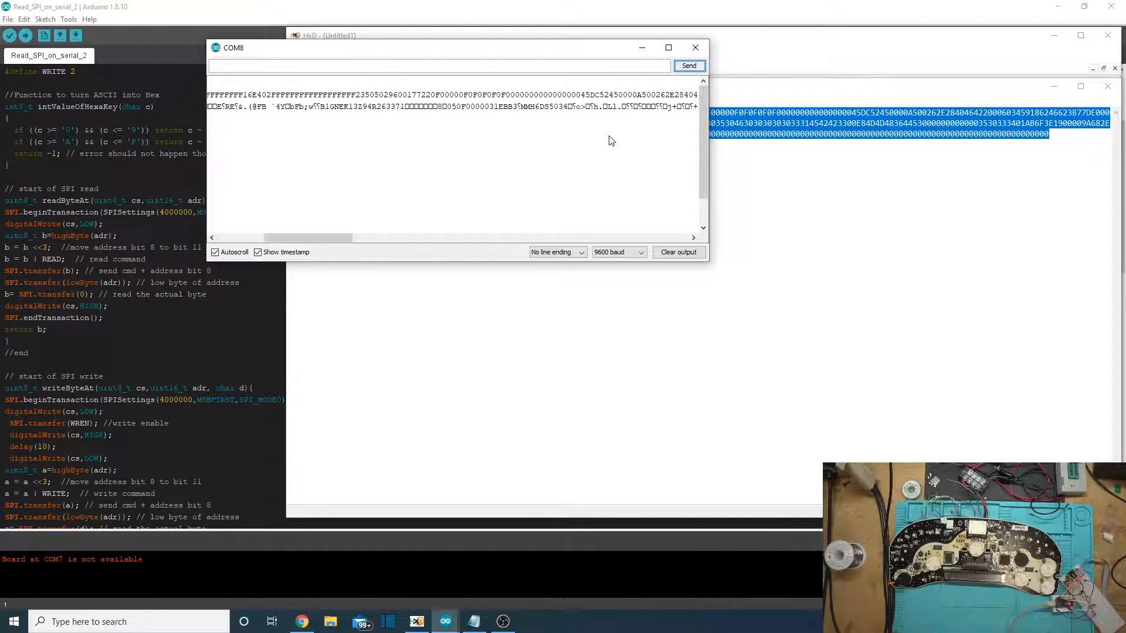
mouse_move(655, 123)
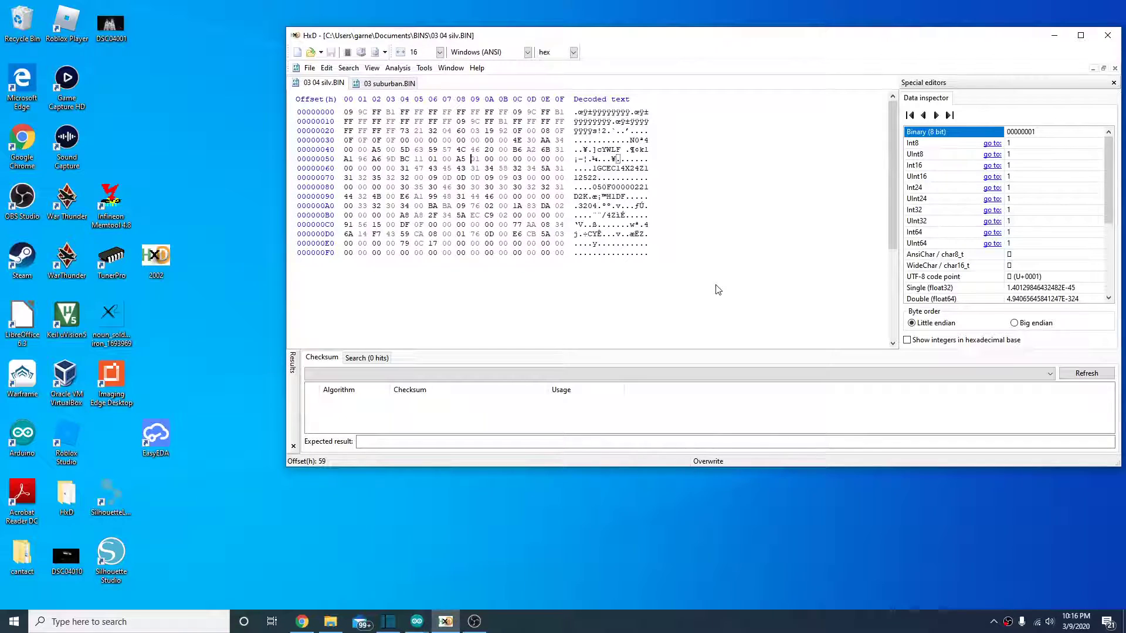
mouse_move(234, 81)
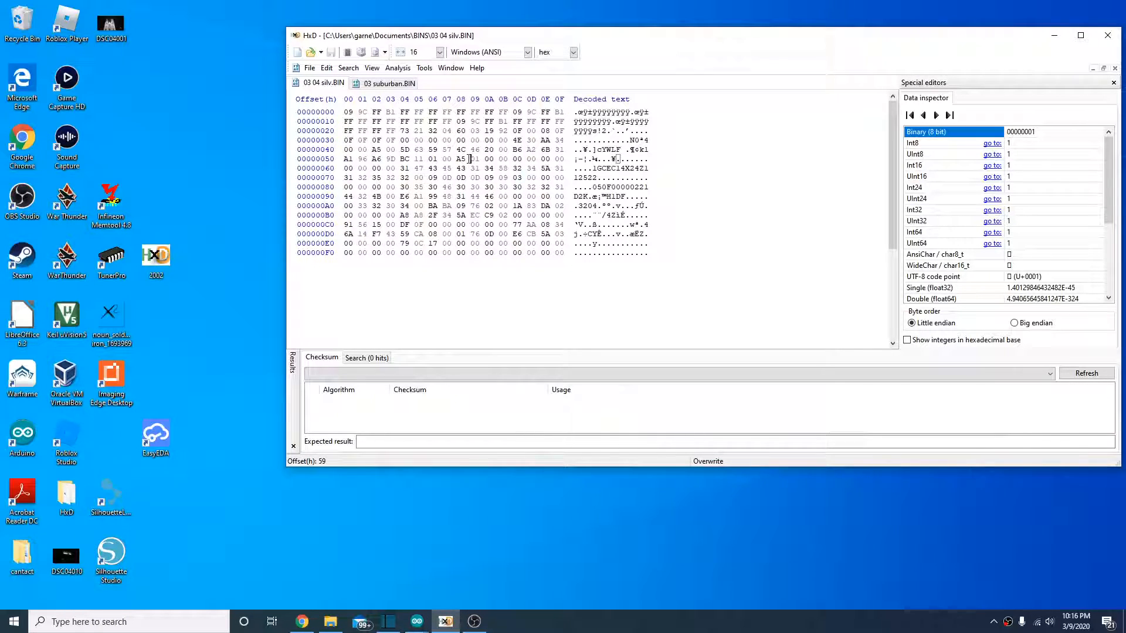
left_click(477, 158)
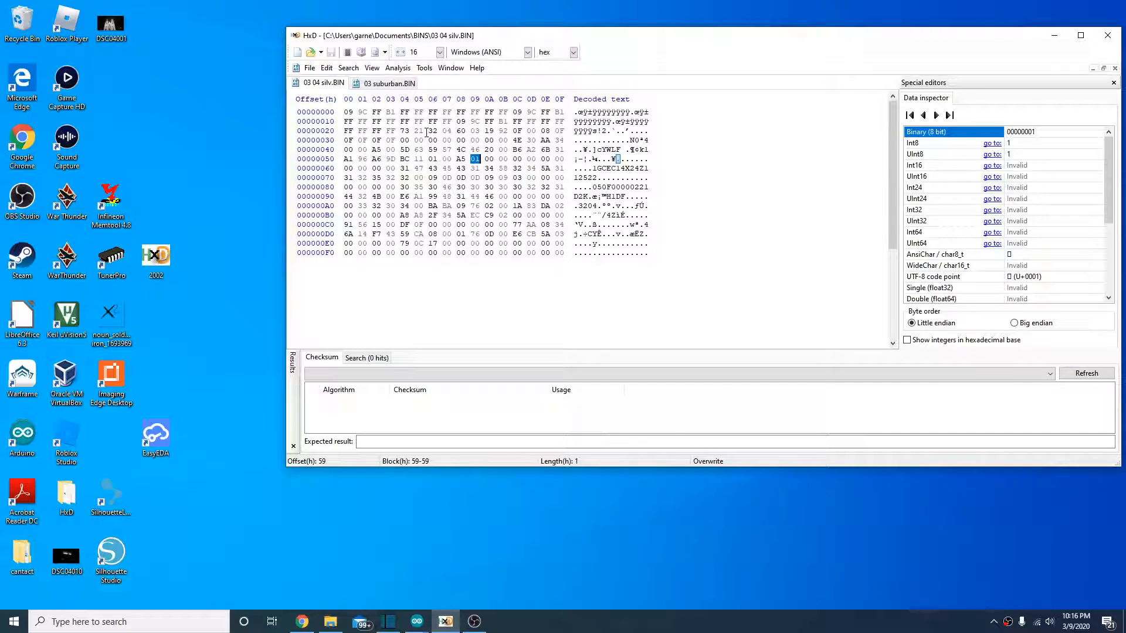
left_click(389, 83)
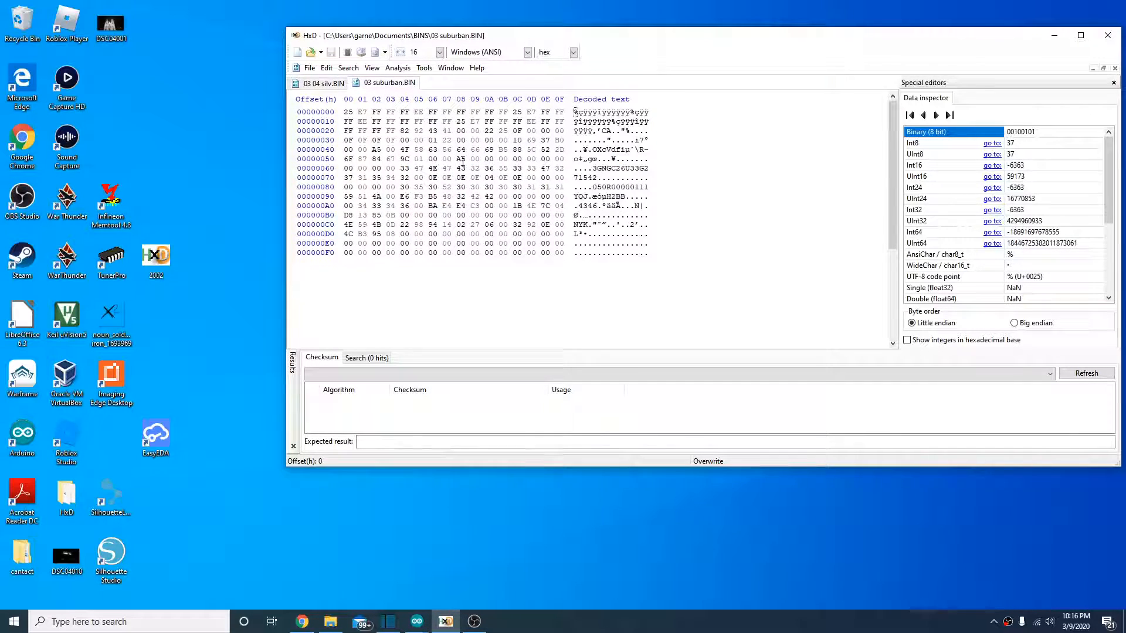
left_click(475, 159)
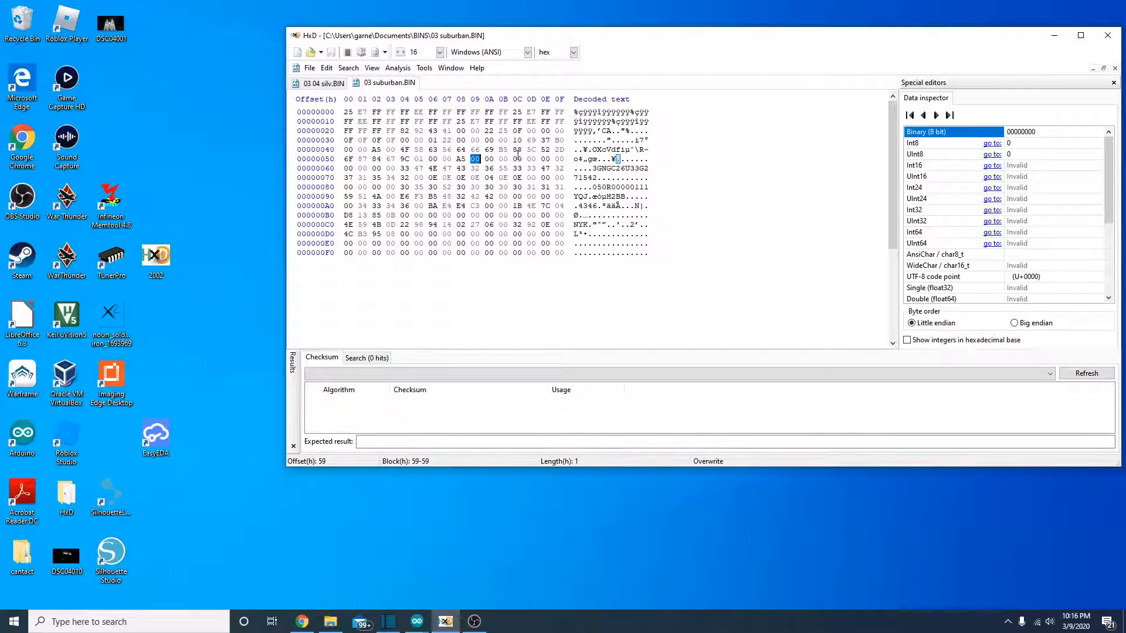
left_click(323, 83)
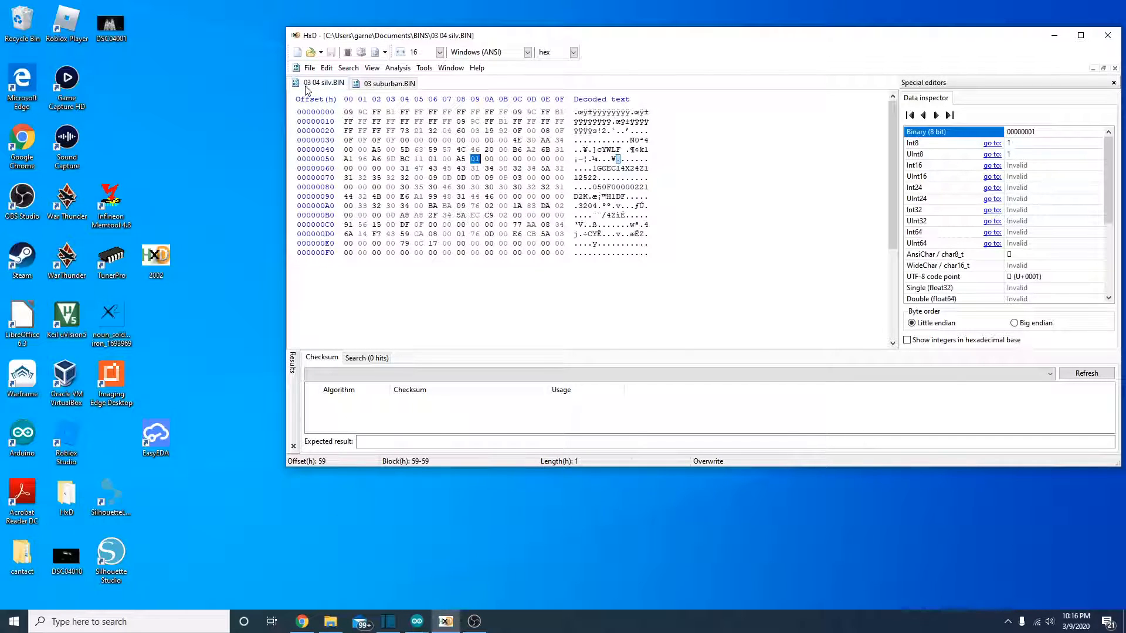